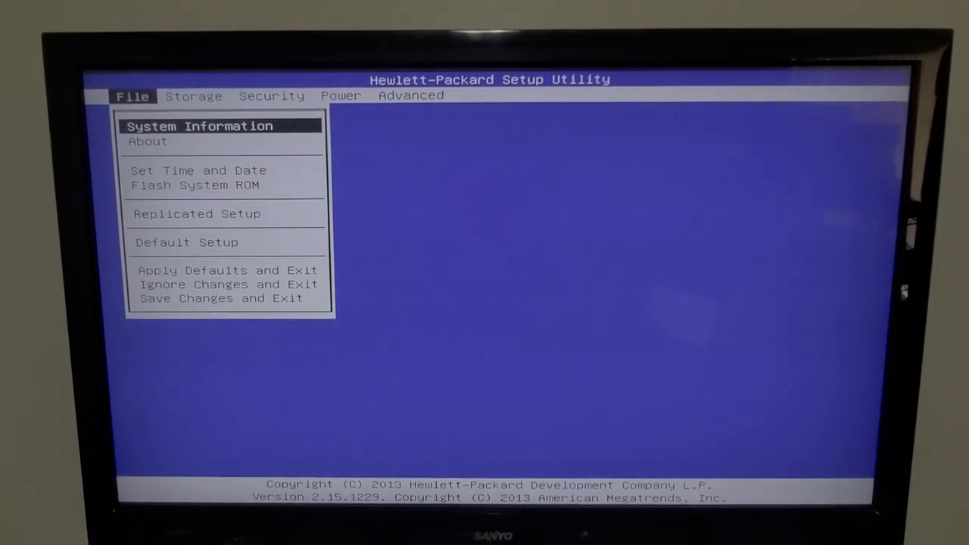
left_click(199, 125)
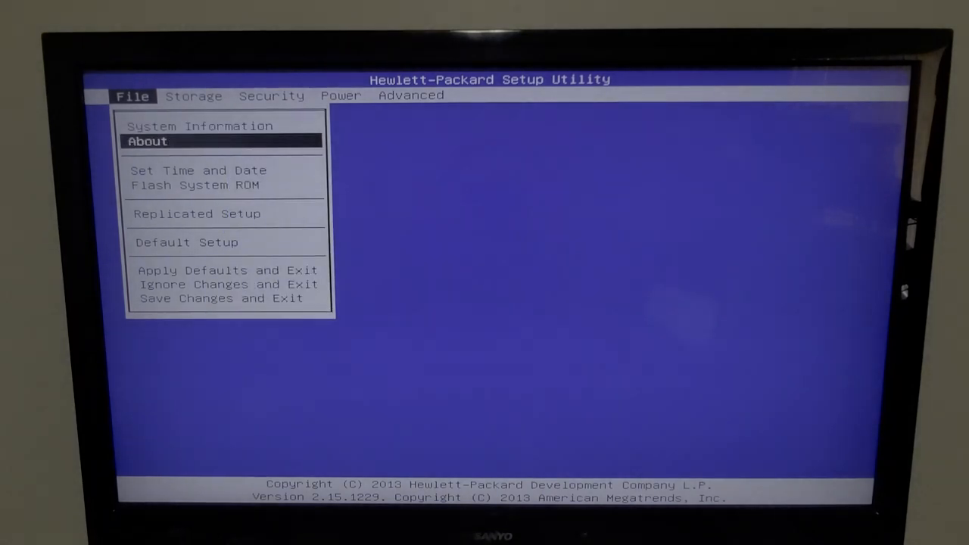
left_click(199, 126)
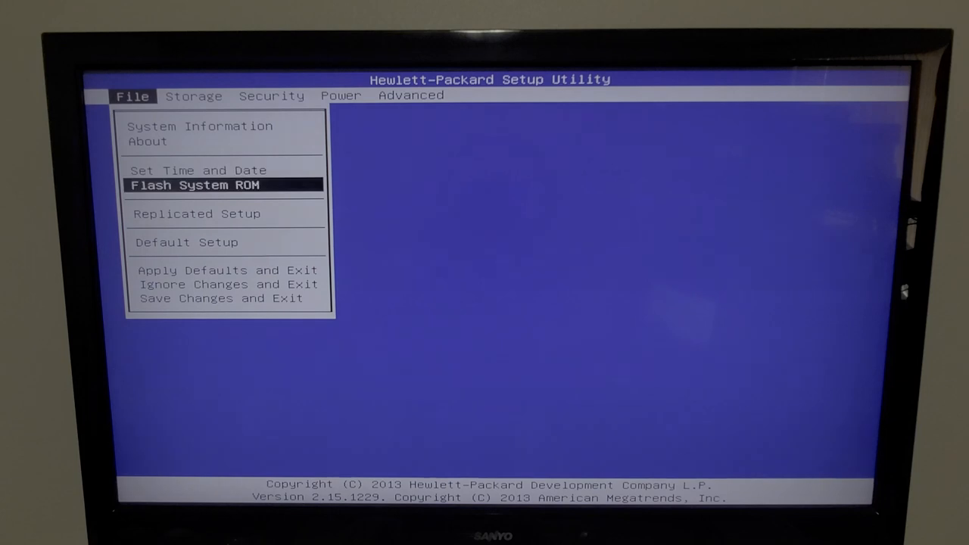
key("down")
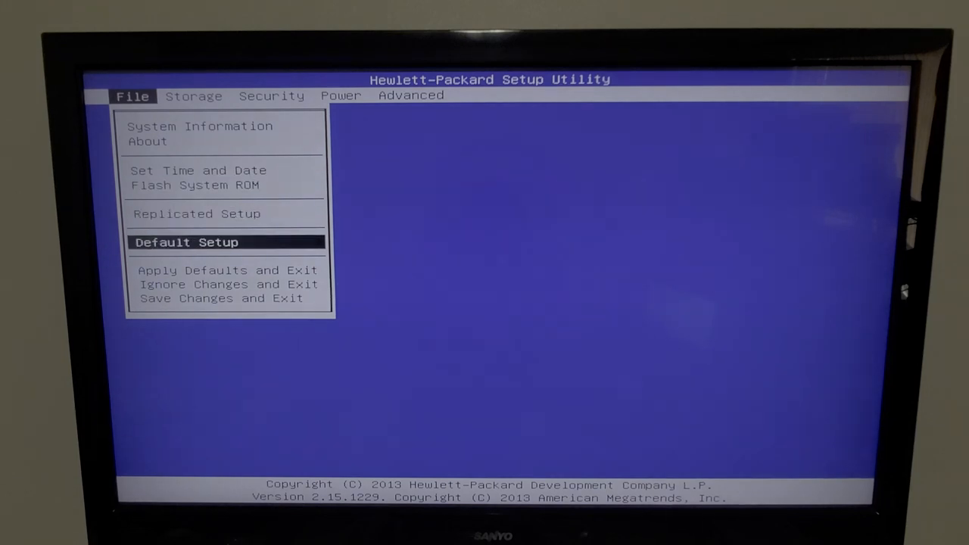